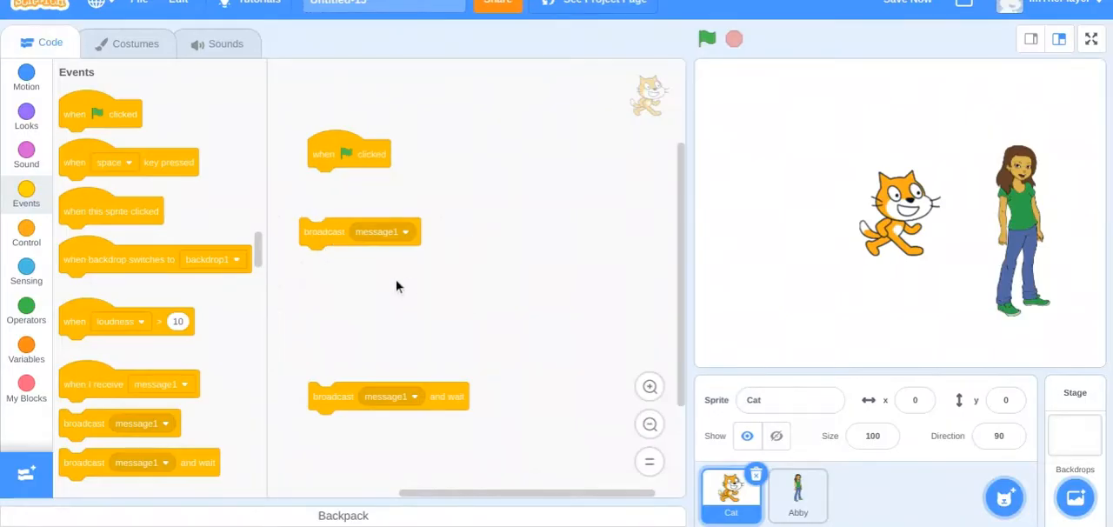
mouse_move(744, 512)
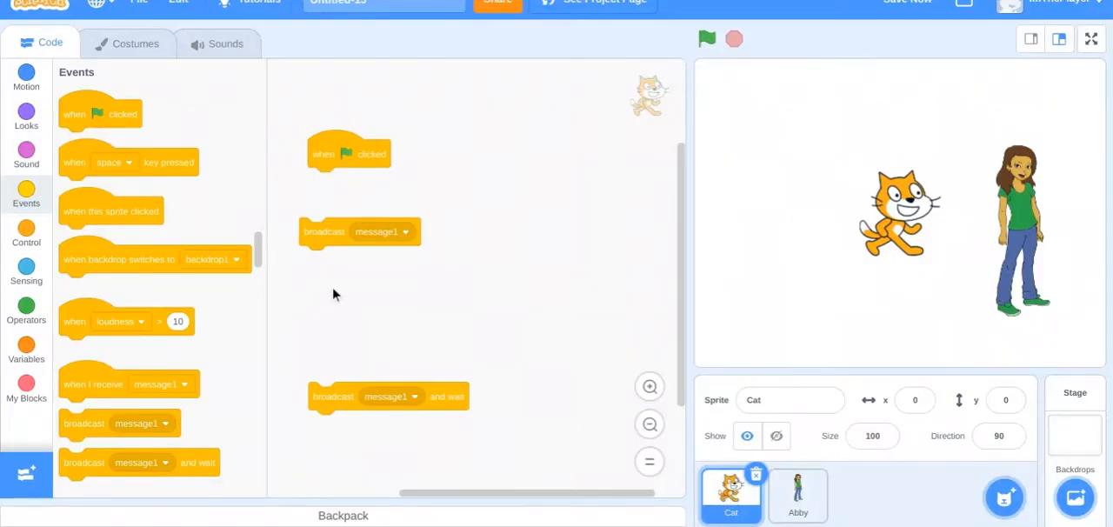
mouse_move(452, 244)
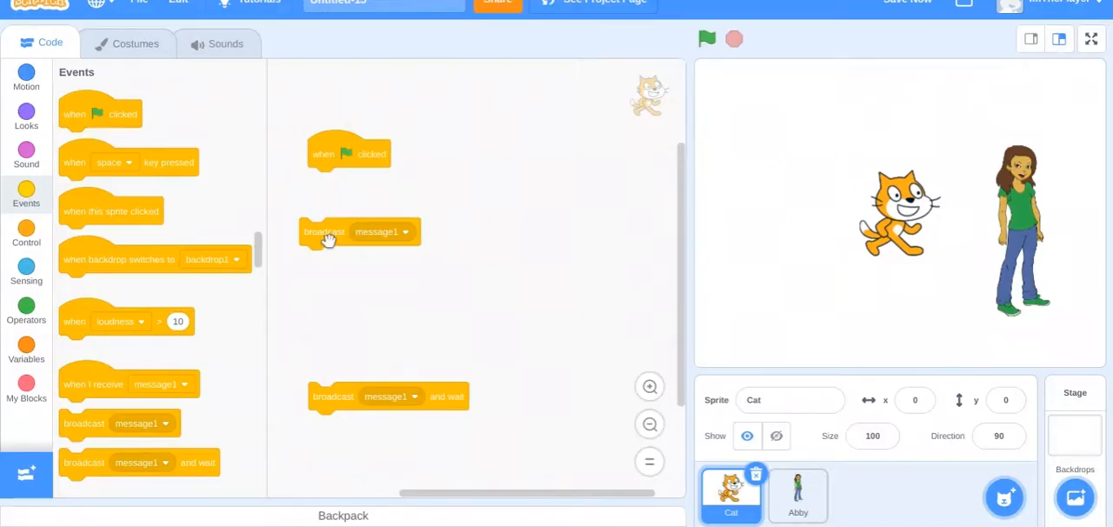
- Chain say Hello for 2 seconds and broadcast message1 under Cat's green flag, then switch to Abby
left_click_drag(323, 232, 334, 266)
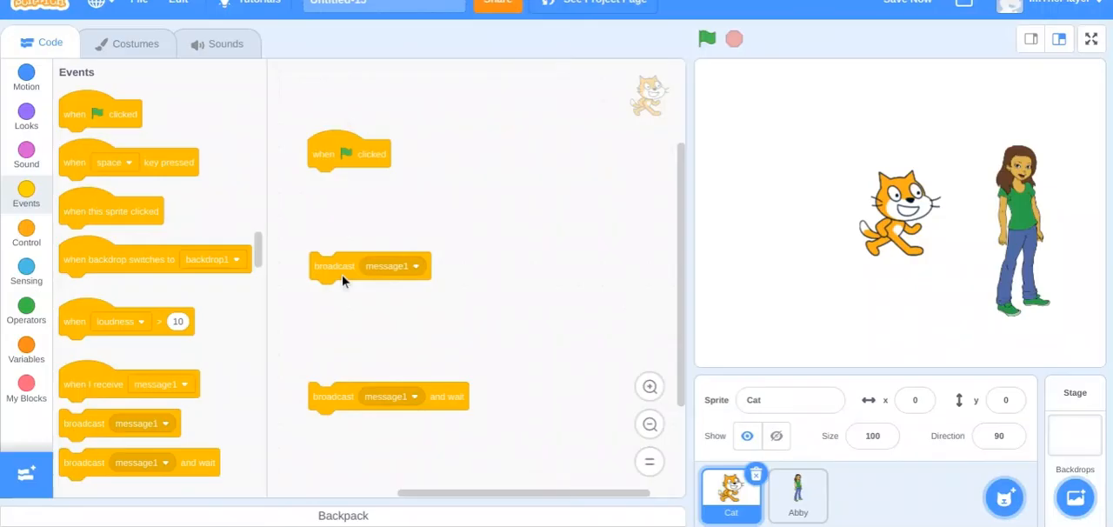
mouse_move(909, 213)
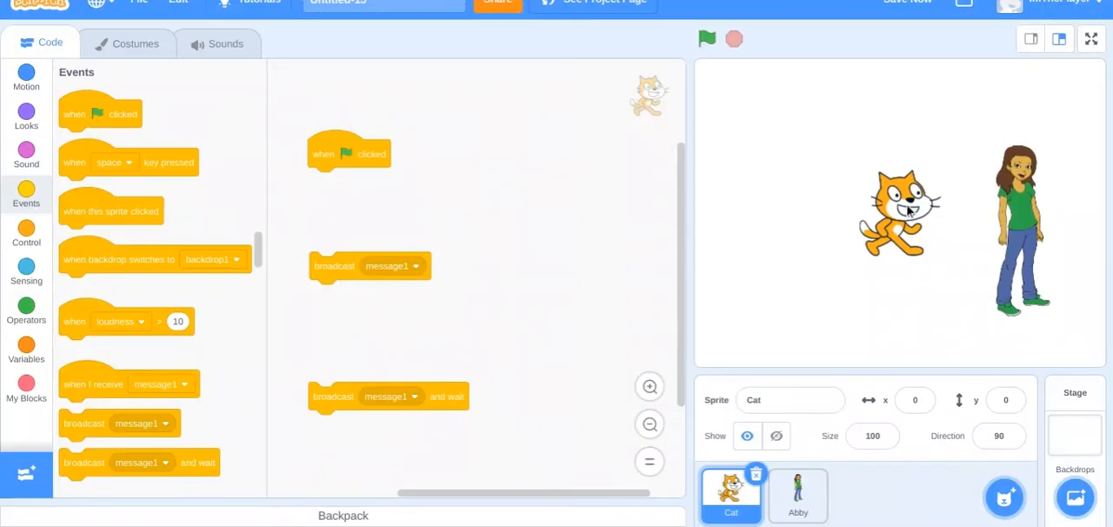
mouse_move(912, 213)
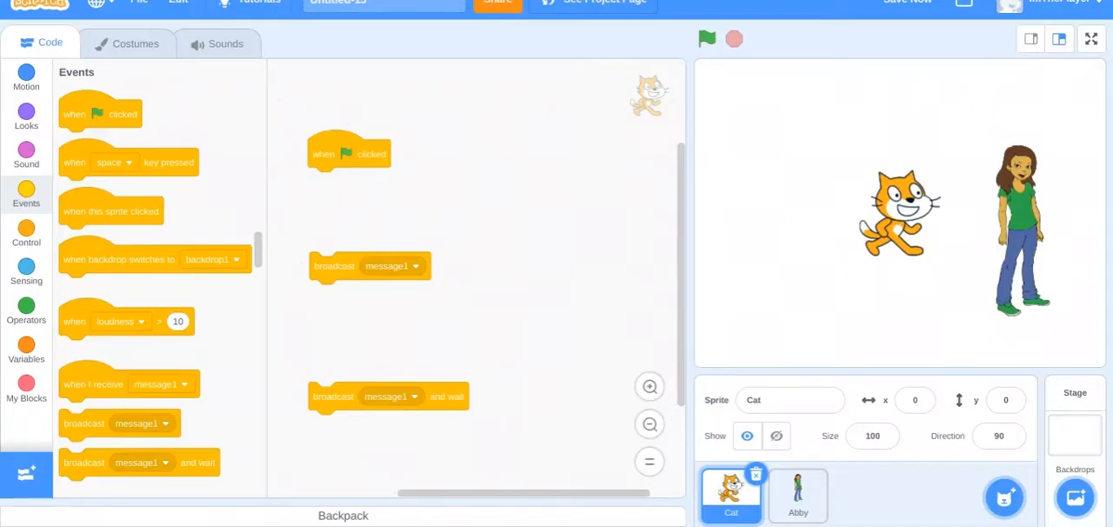
mouse_move(27, 118)
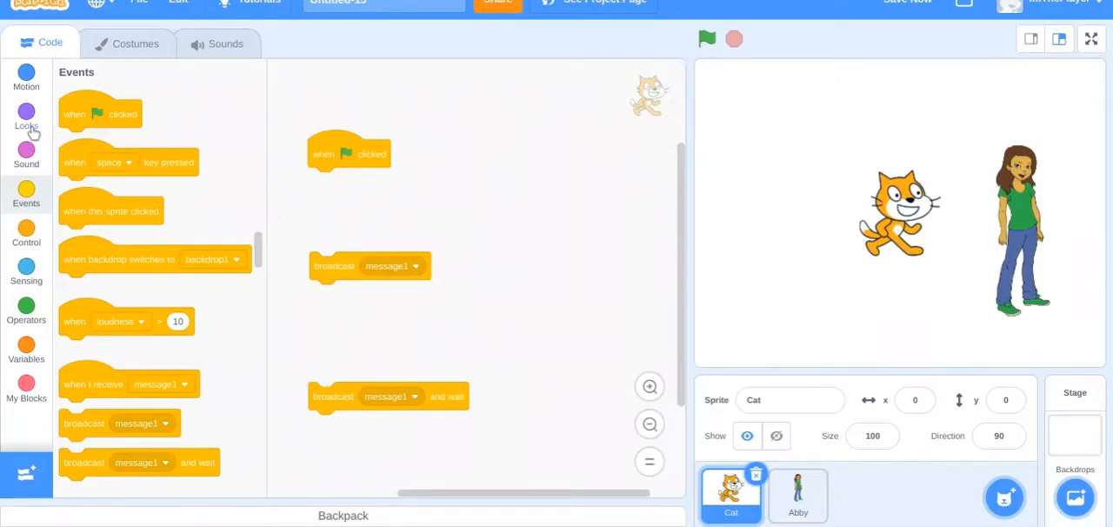
left_click(26, 113)
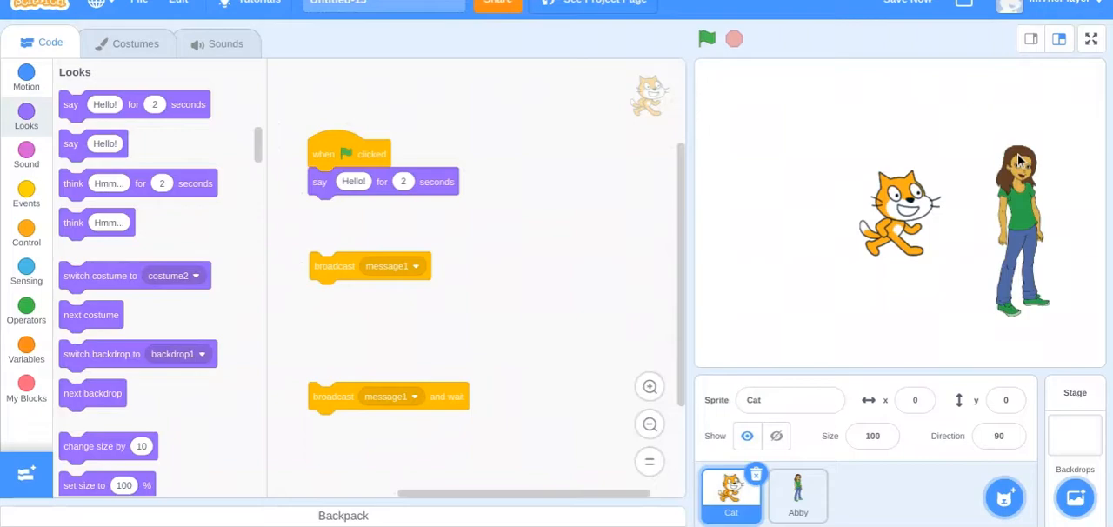
mouse_move(345, 266)
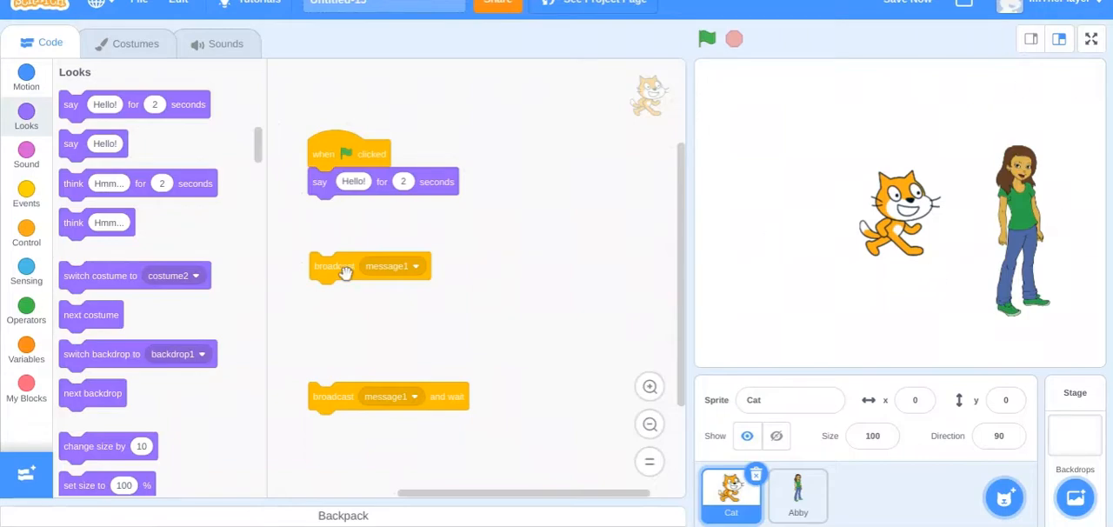
left_click_drag(334, 266, 334, 209)
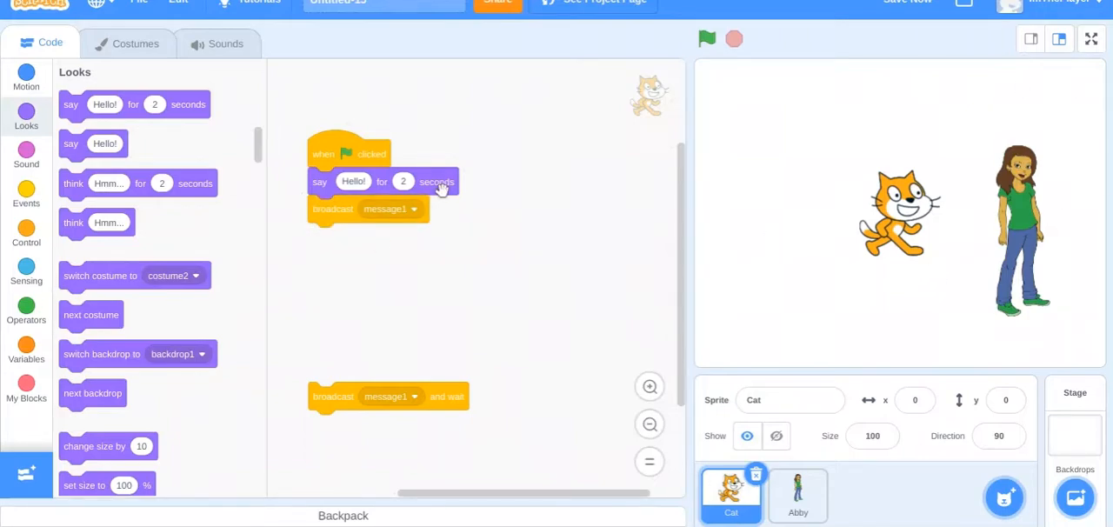
left_click(797, 496)
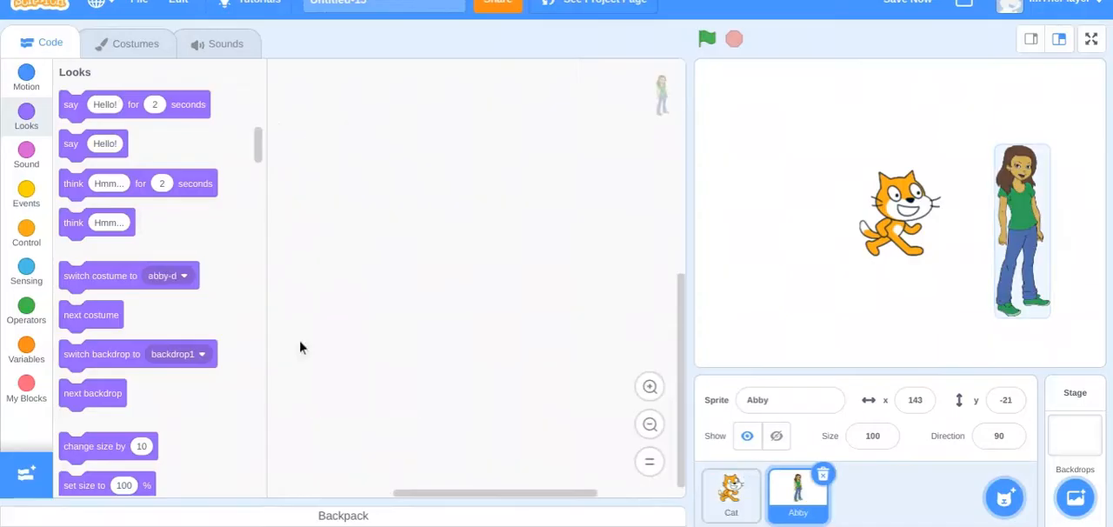
- Give Abby a when-I-receive-message1 script saying Hello for 2 seconds and return to Cat's code
left_click(26, 195)
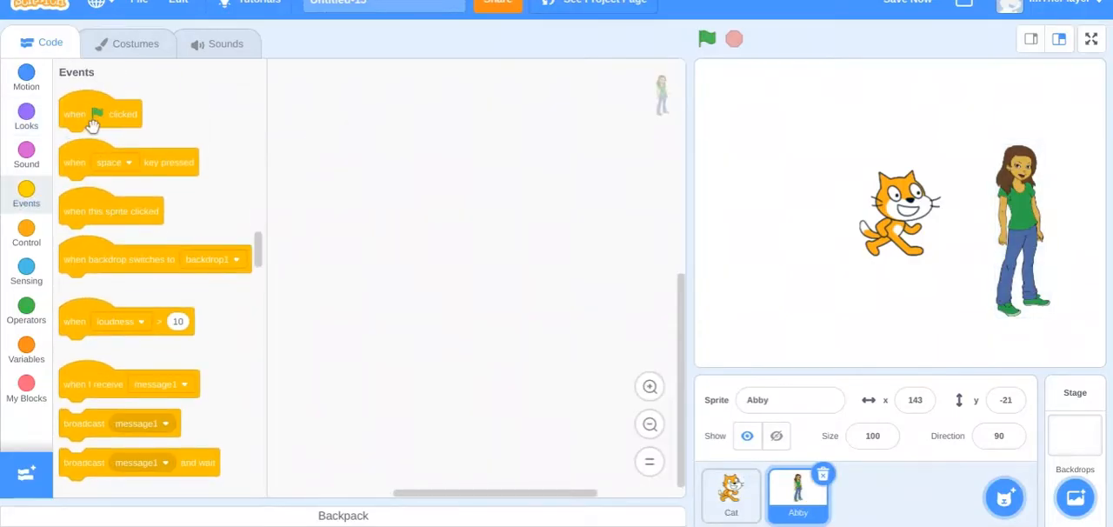
mouse_move(195, 341)
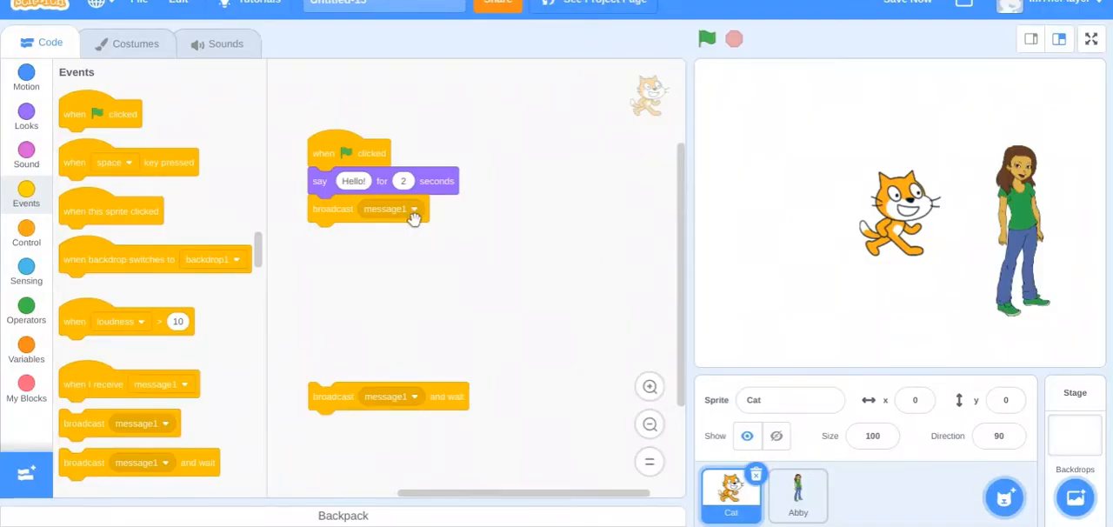
left_click(797, 494)
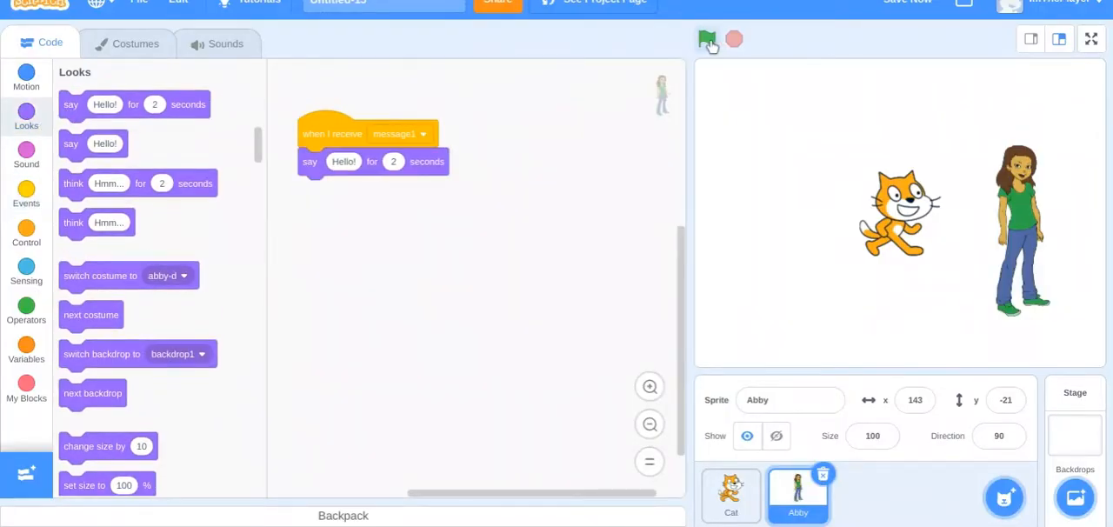
left_click(706, 39)
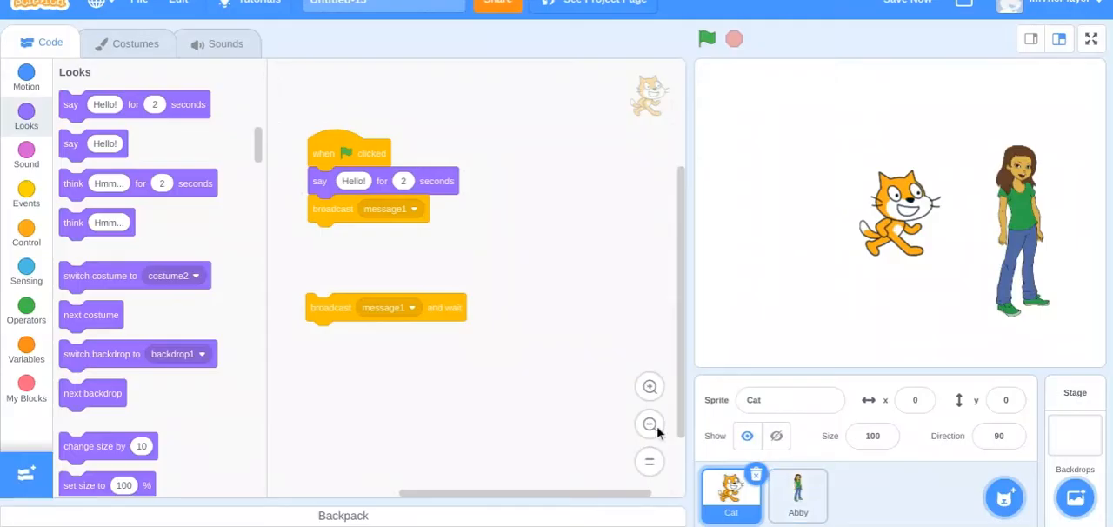
mouse_move(327, 313)
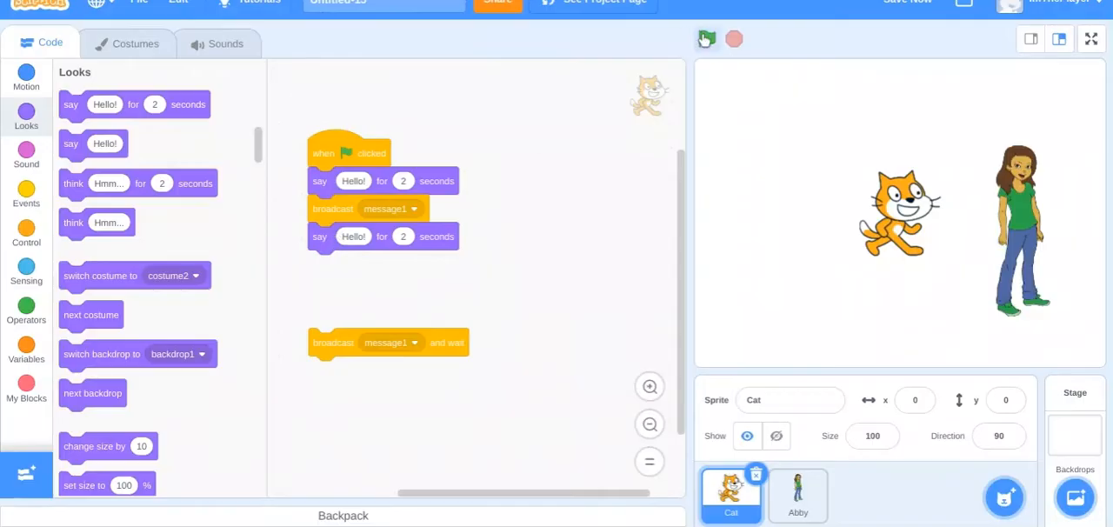
- Run the project so both sprites say Hello, then pull broadcast message1 out of Cat's script
left_click(706, 38)
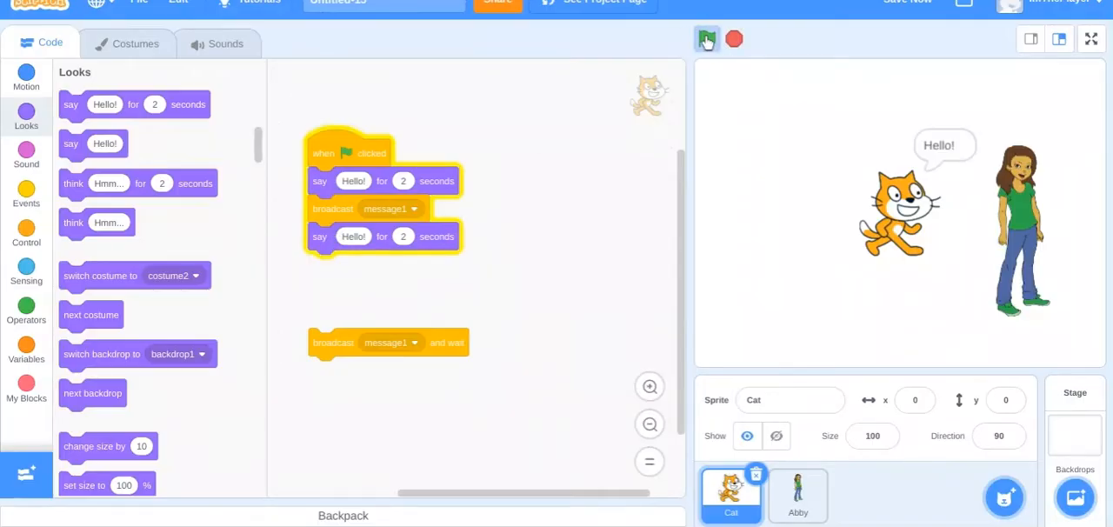
left_click(706, 38)
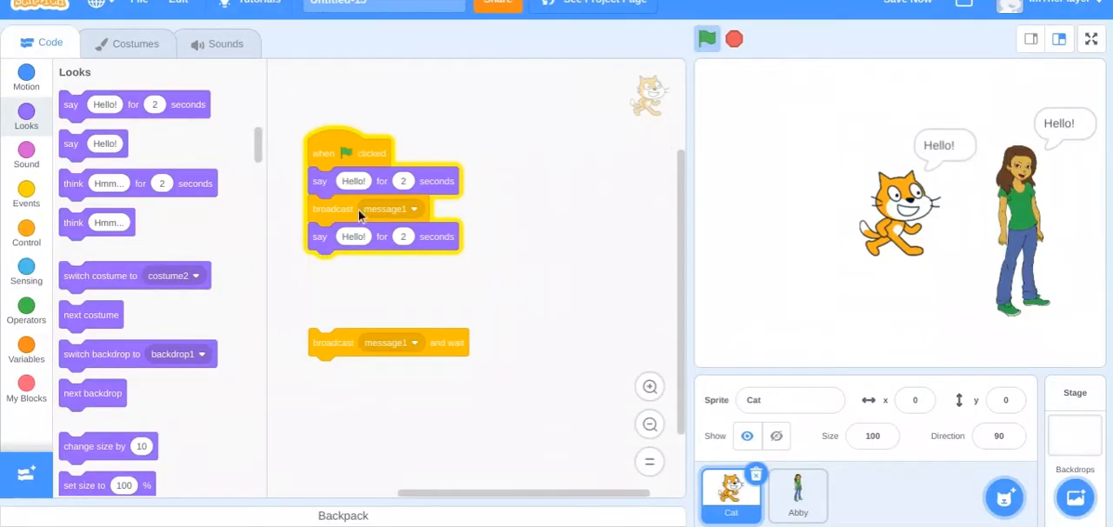
left_click(735, 38)
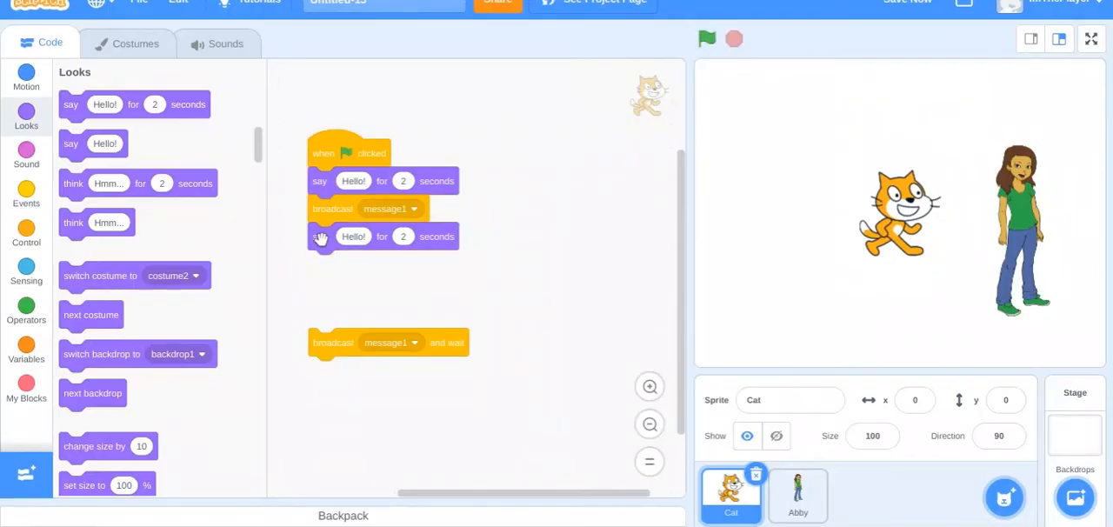
left_click_drag(321, 237, 461, 267)
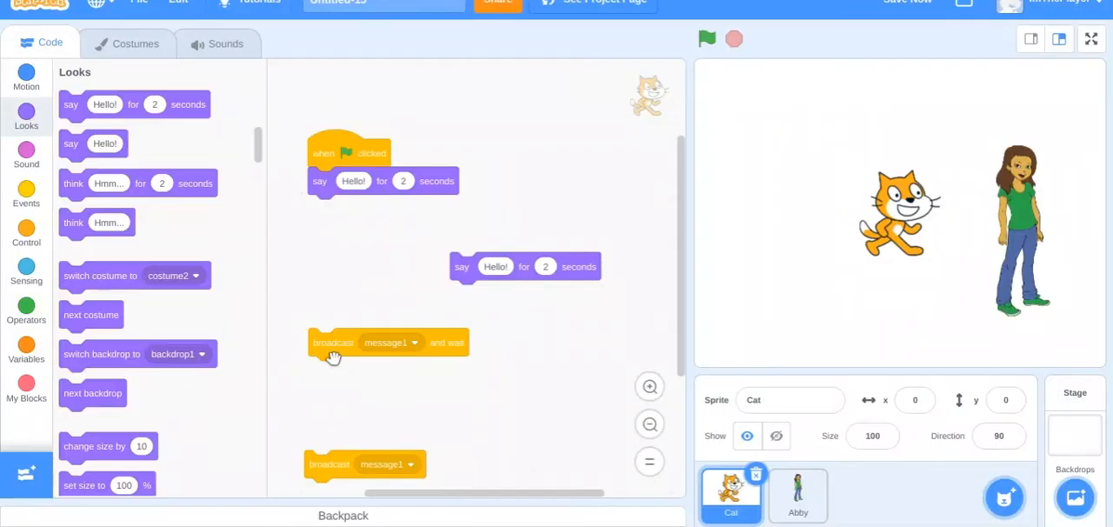
- Insert broadcast message1 and wait between Cat's two say Hello blocks and check Abby's script
left_click_drag(334, 341, 334, 209)
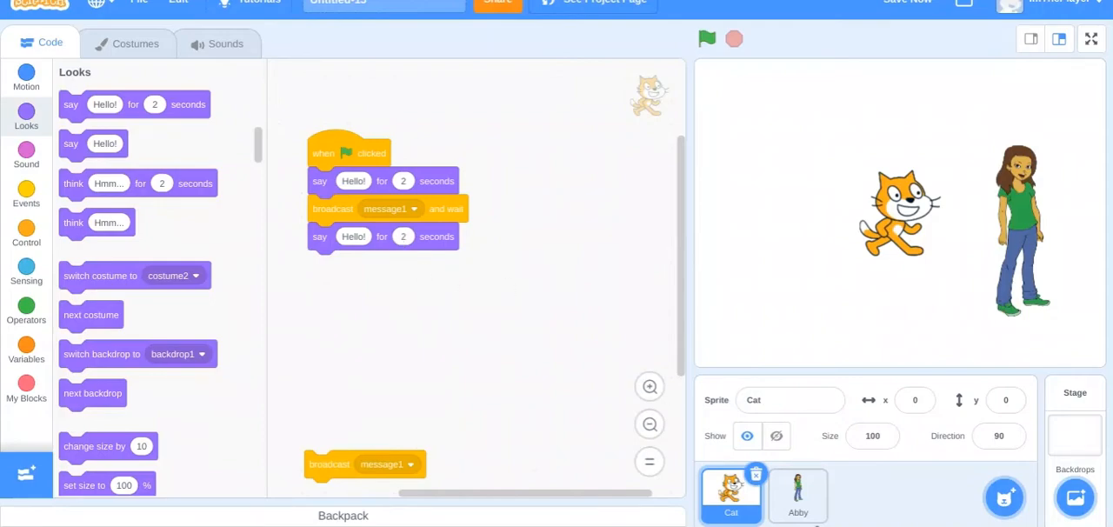
left_click(796, 494)
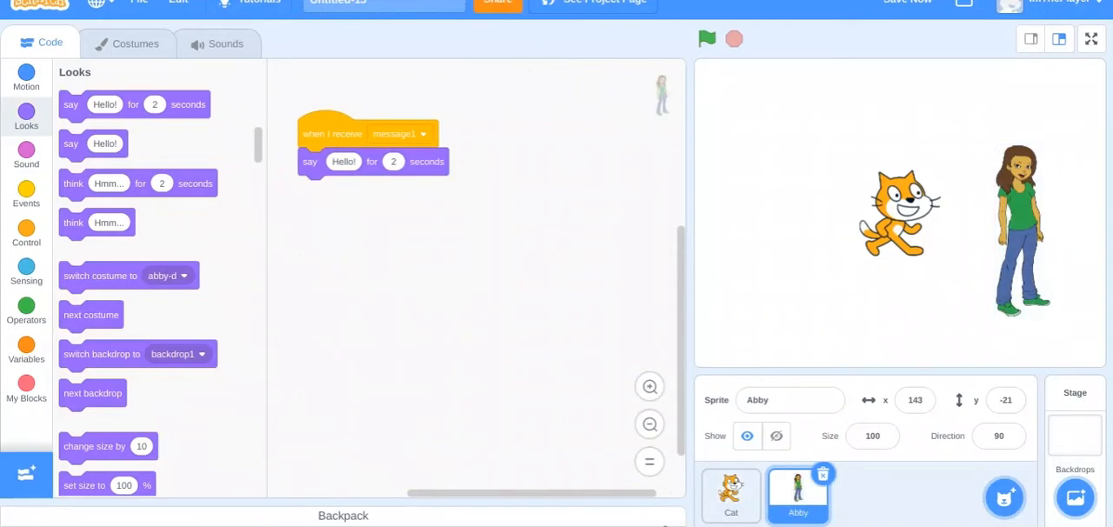
left_click(730, 494)
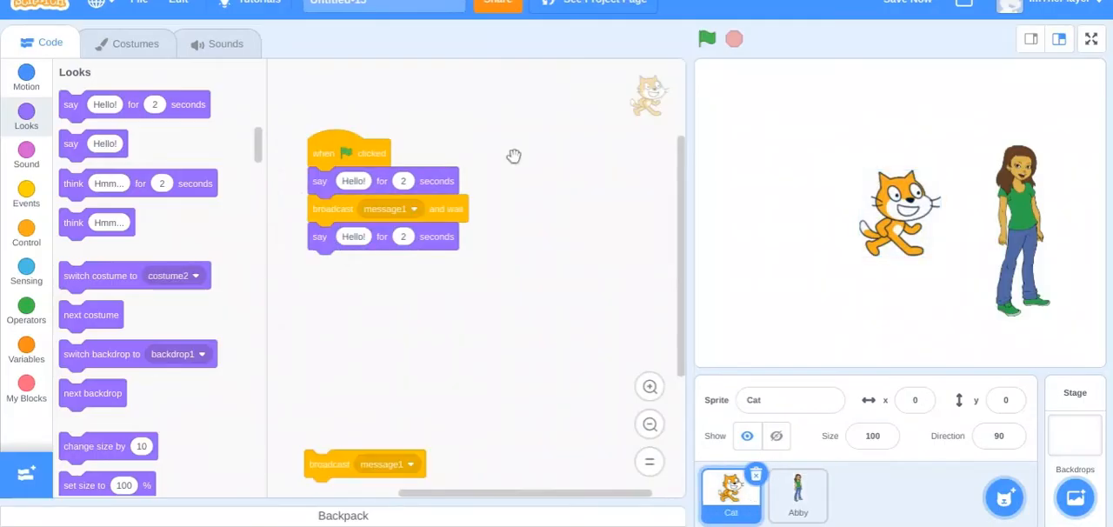
- Run the project with the green flag to test the broadcast-and-wait chain, then stop it
left_click(707, 38)
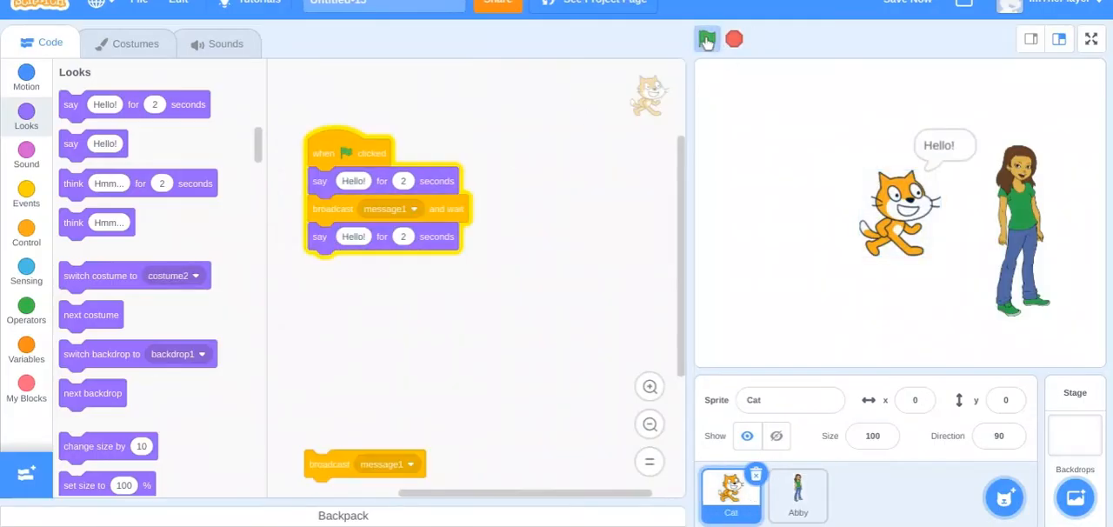
left_click(706, 38)
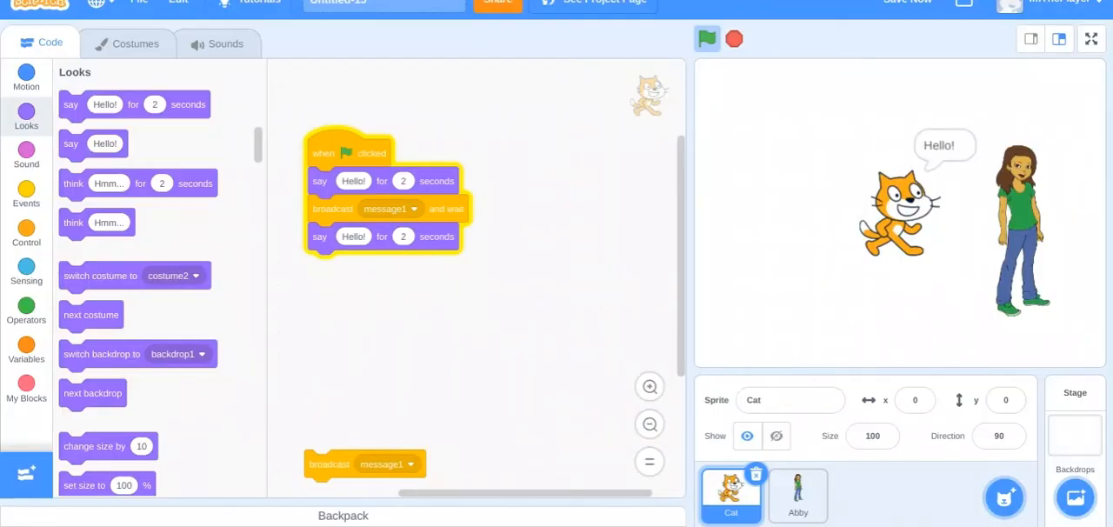
left_click(734, 38)
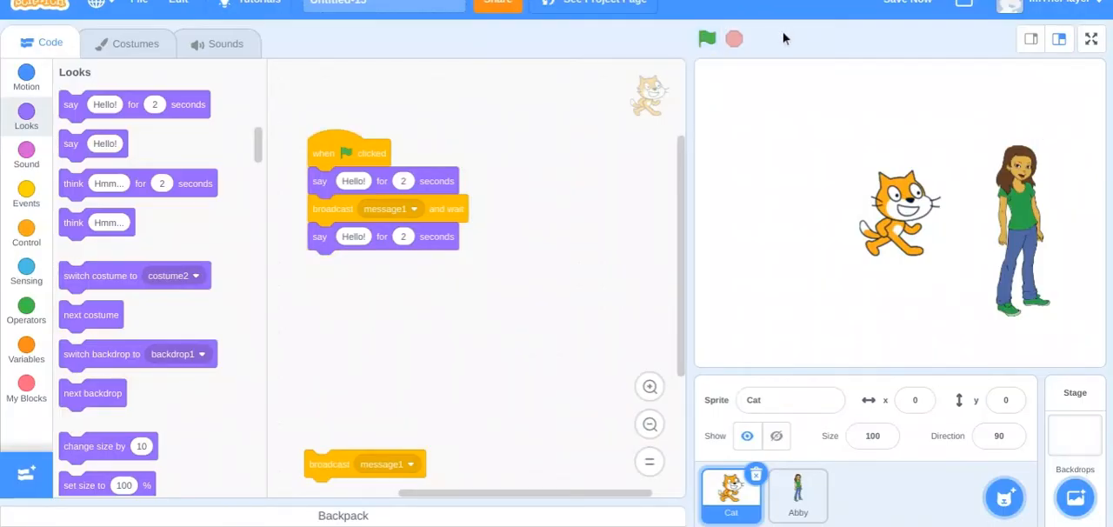
- Review Abby's when-I-receive script once more and return to Cat's code area
left_click(797, 494)
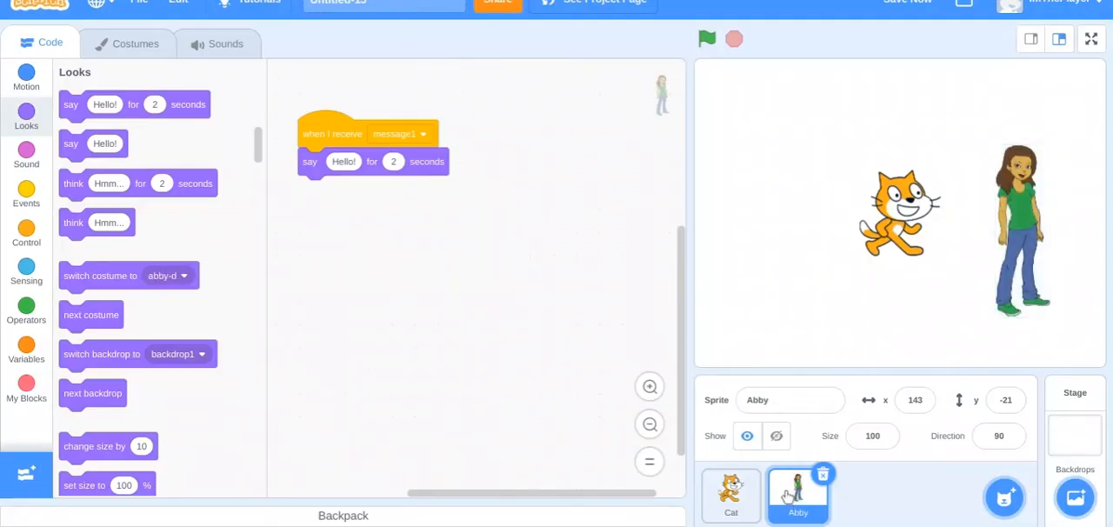
left_click(393, 160)
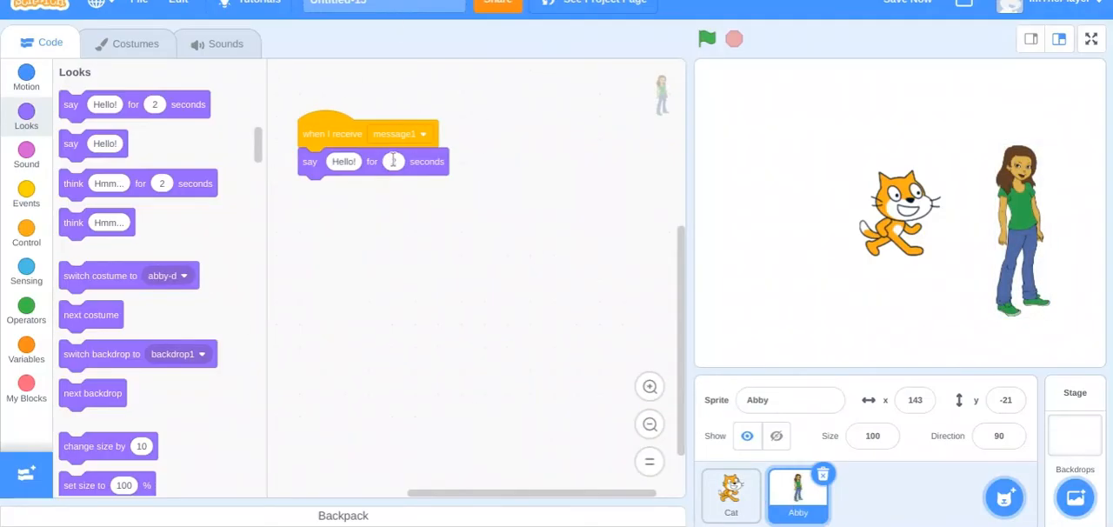
left_click(730, 494)
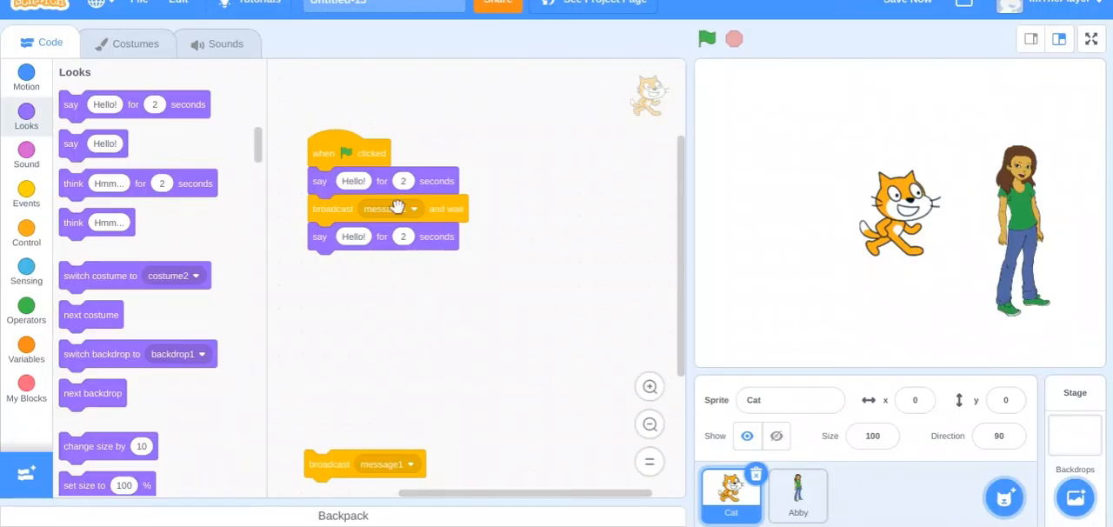
mouse_move(353, 214)
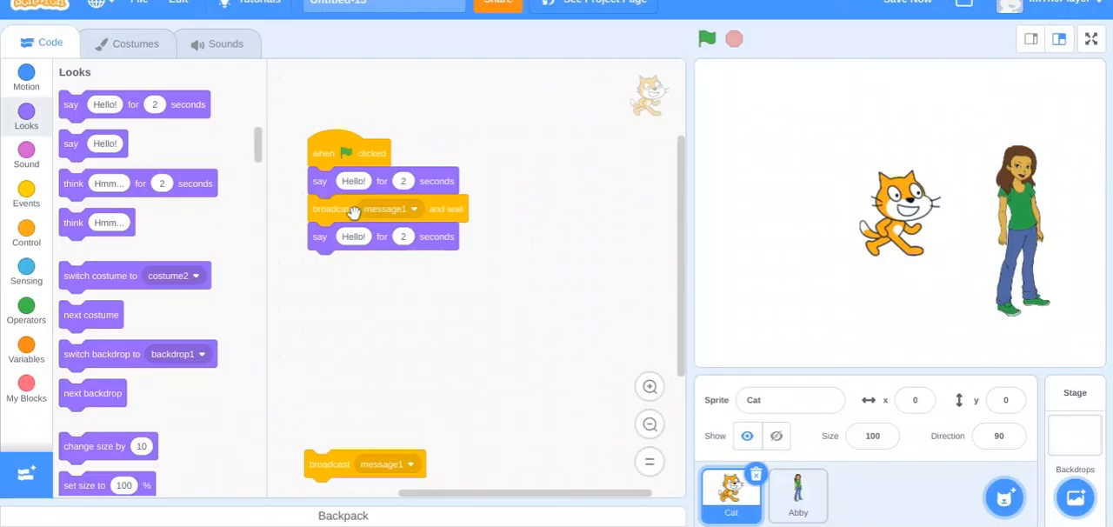
mouse_move(329, 320)
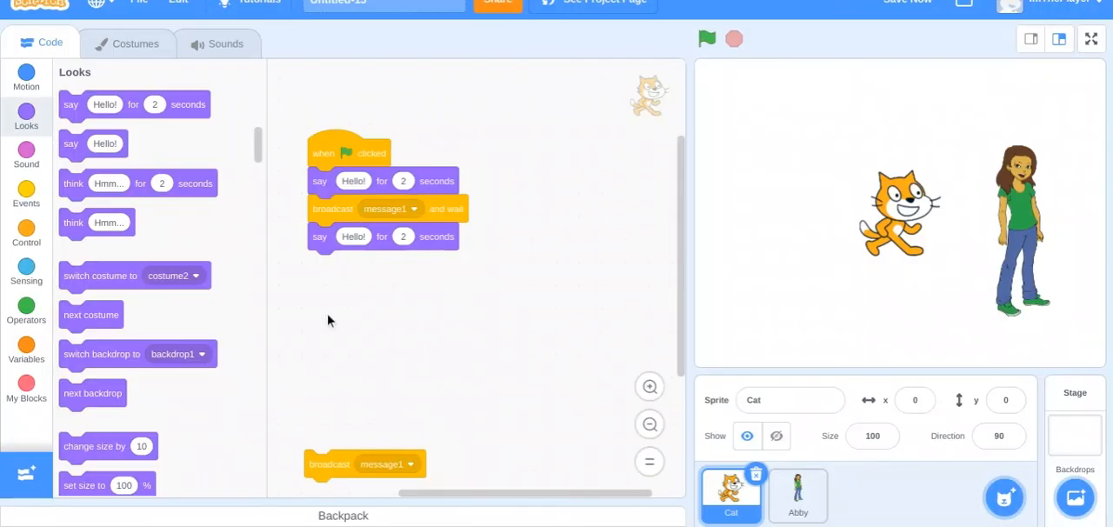
mouse_move(417, 209)
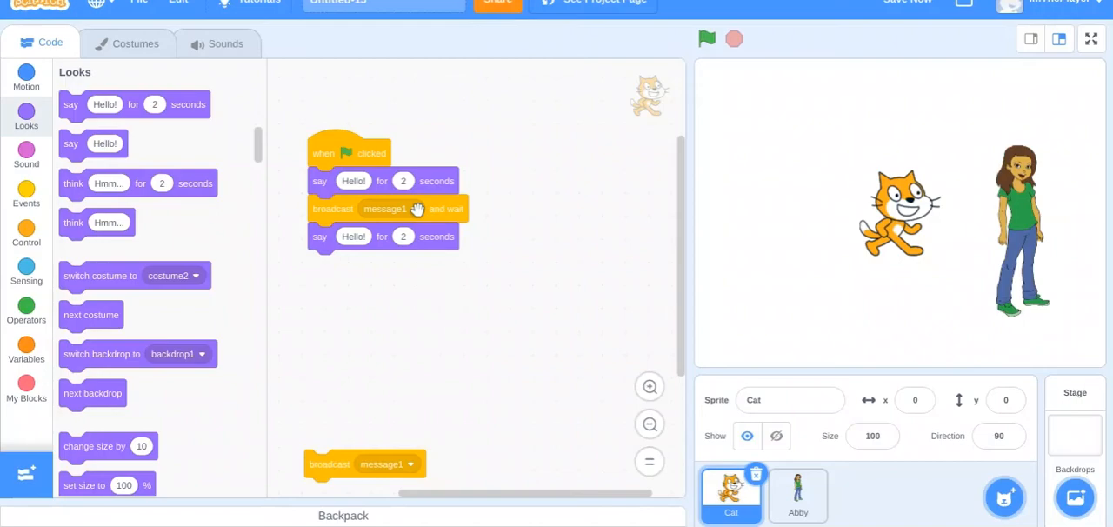
mouse_move(341, 463)
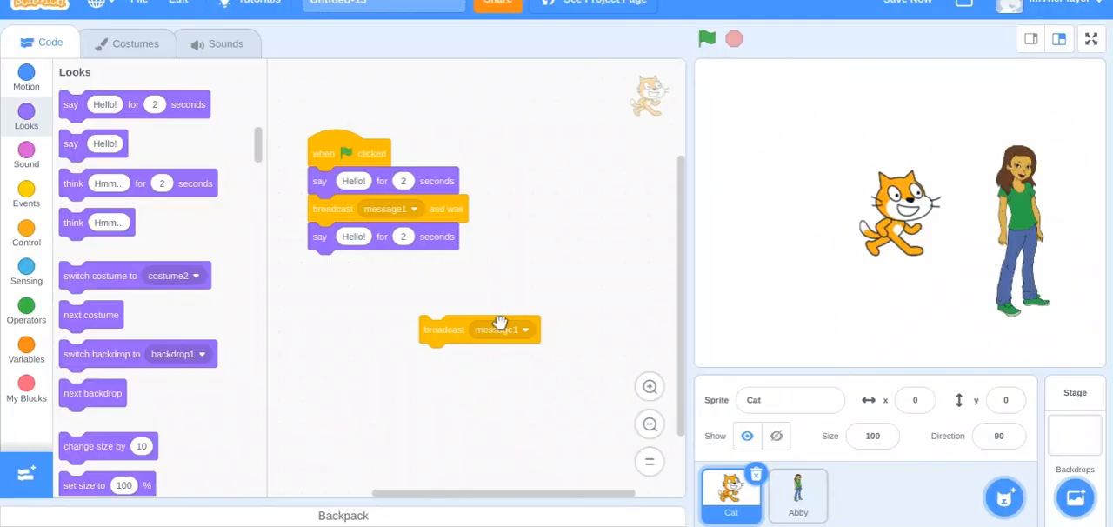
mouse_move(497, 322)
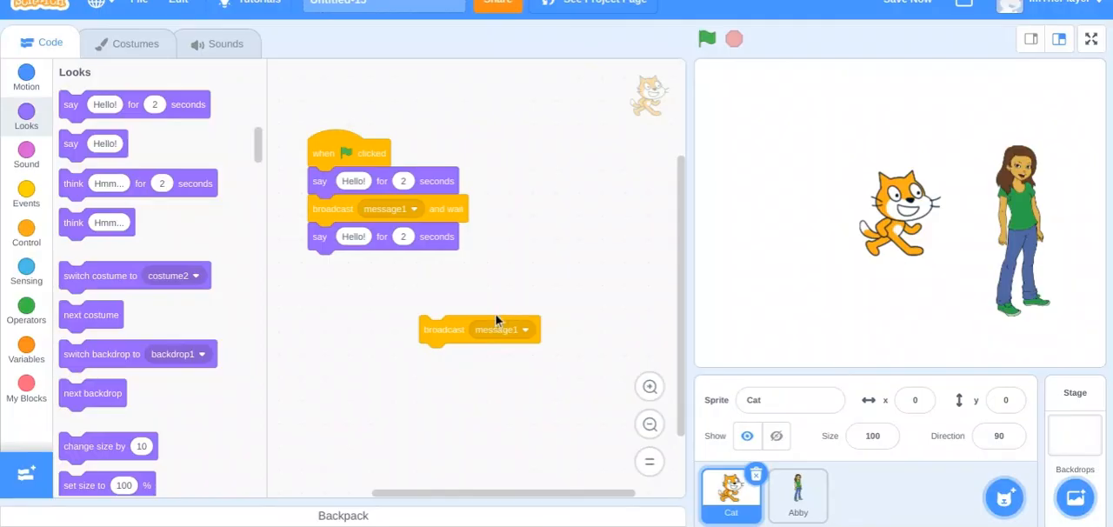
mouse_move(898, 250)
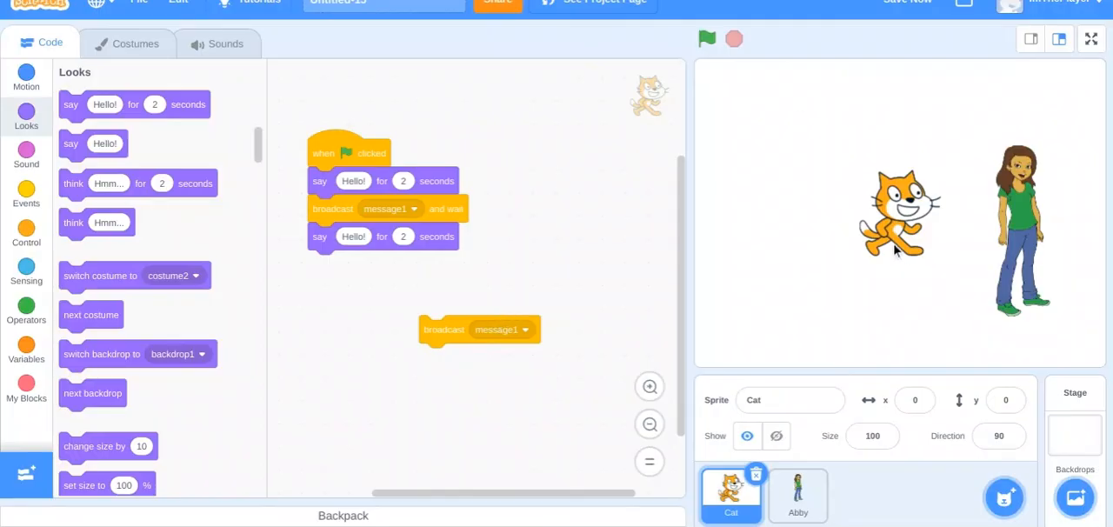